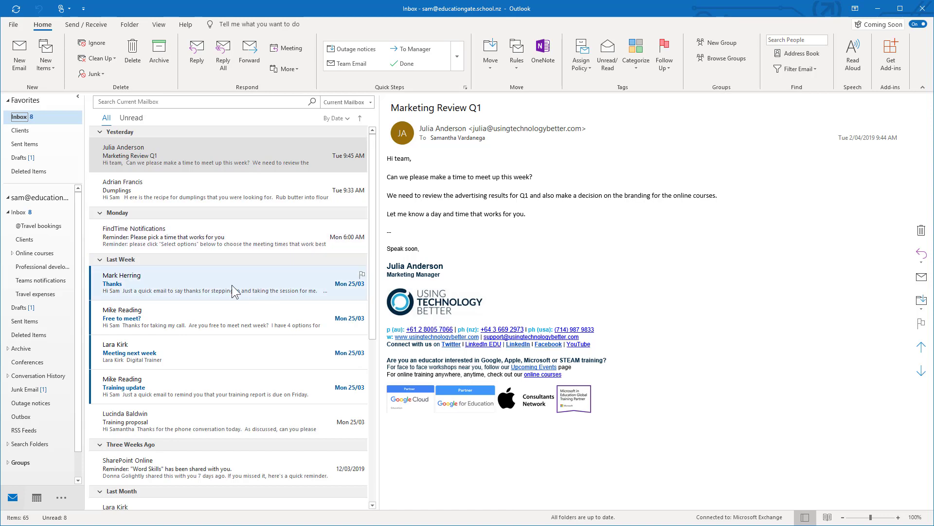
mouse_move(186, 297)
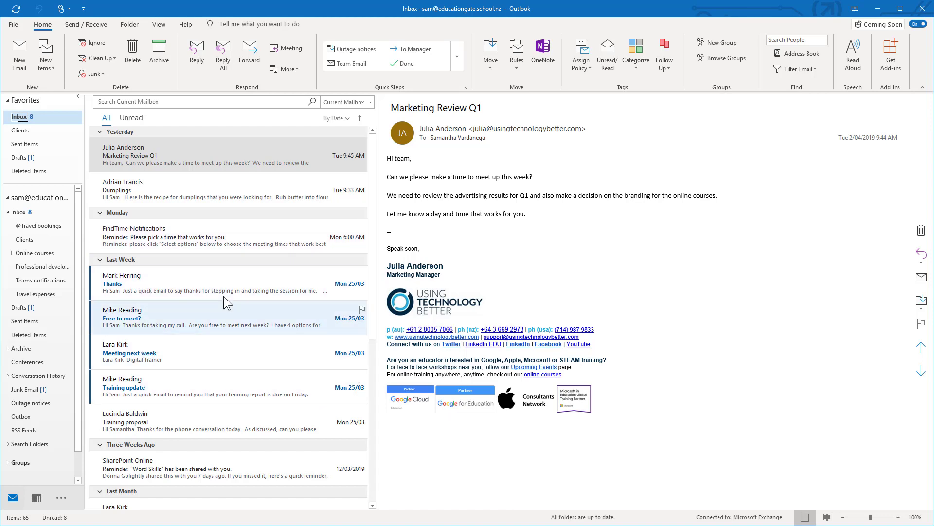
mouse_move(121, 291)
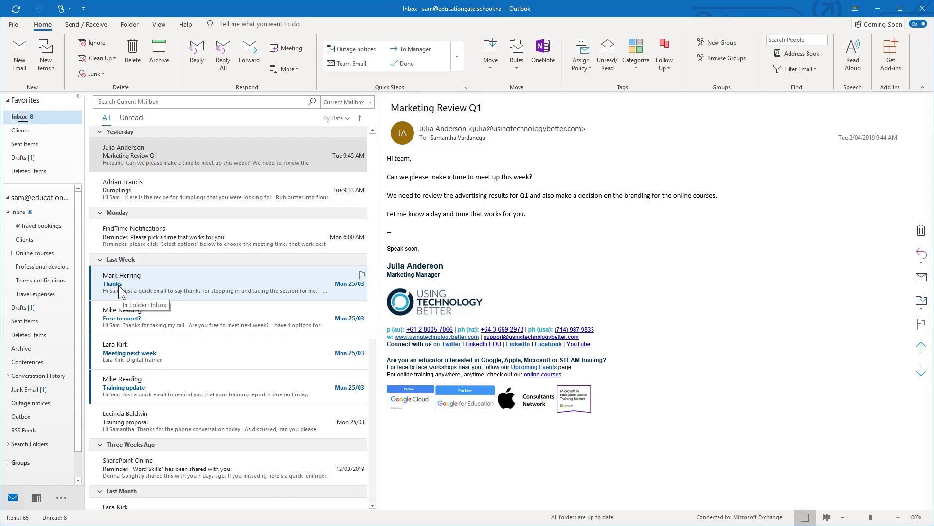
mouse_move(607, 293)
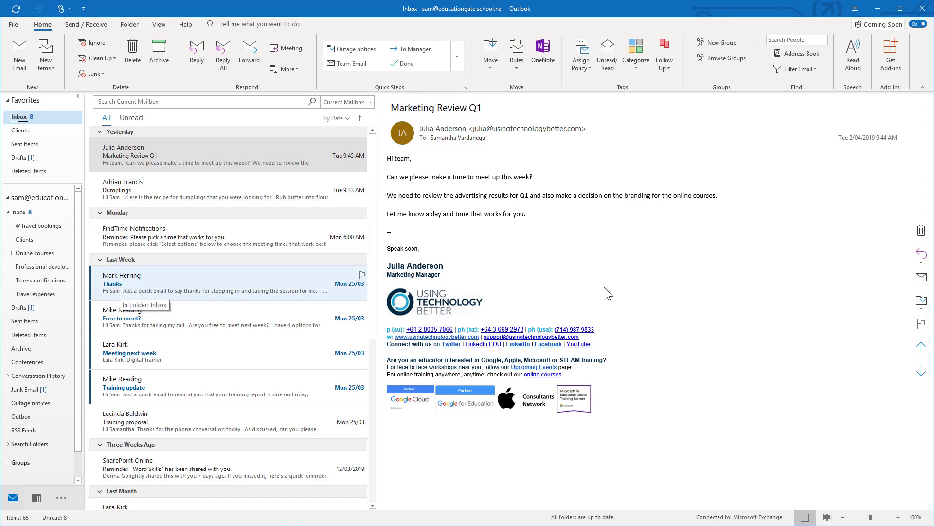
mouse_move(680, 273)
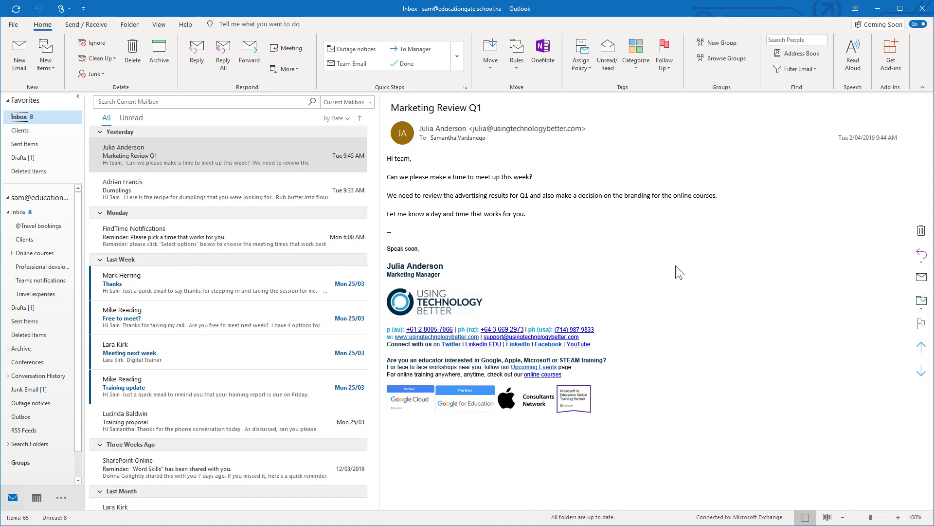
mouse_move(661, 255)
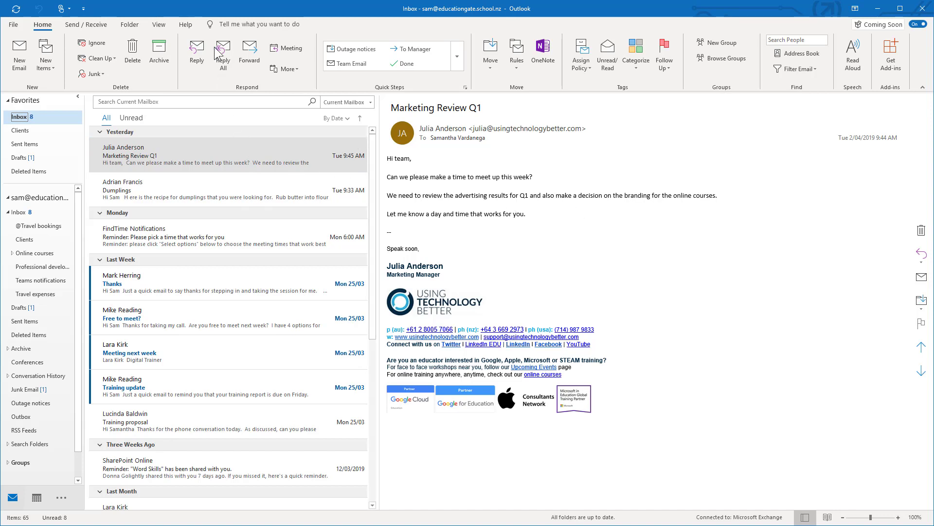
mouse_move(158, 24)
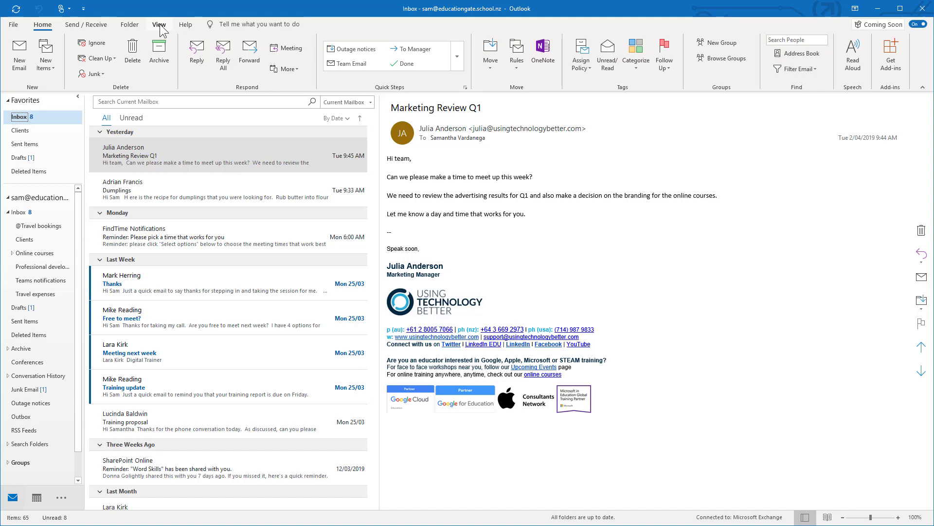
Open the Font dialog for the Unread messages rule in View Settings > Conditional Formatting.
click(158, 24)
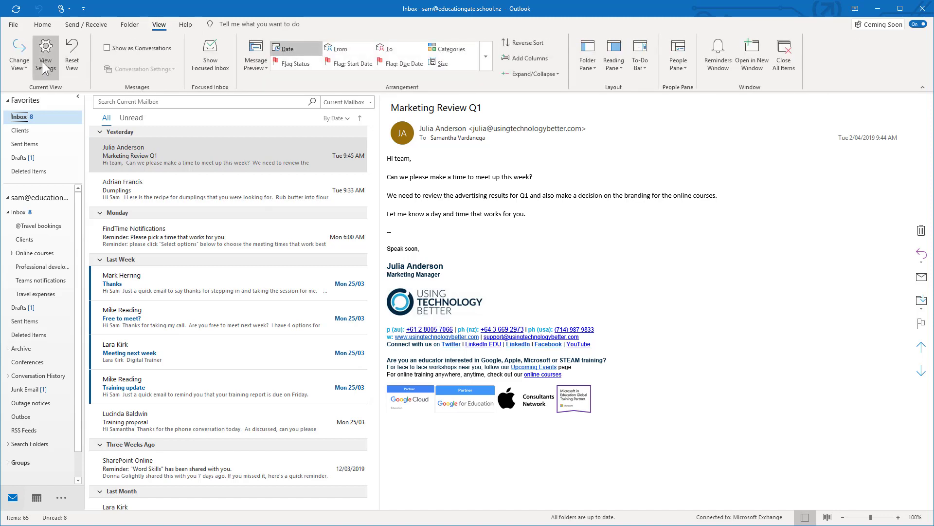
click(46, 54)
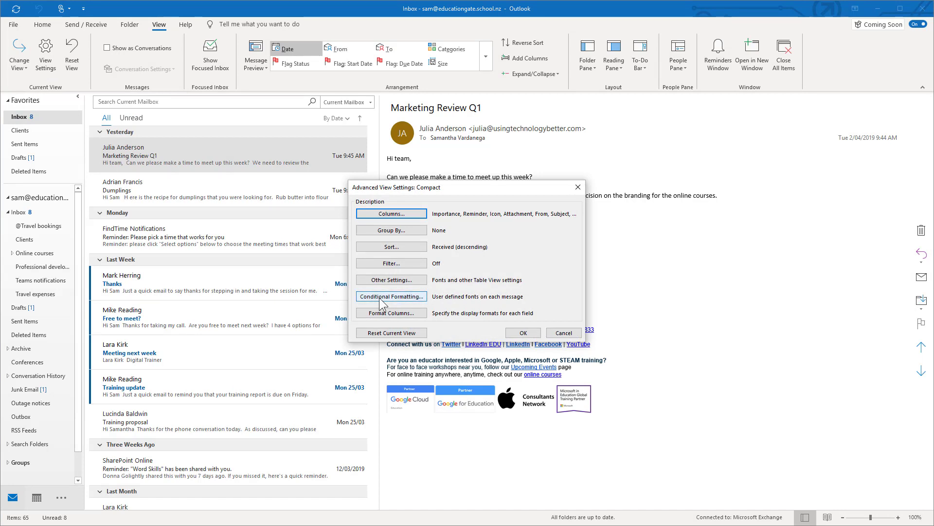
click(391, 297)
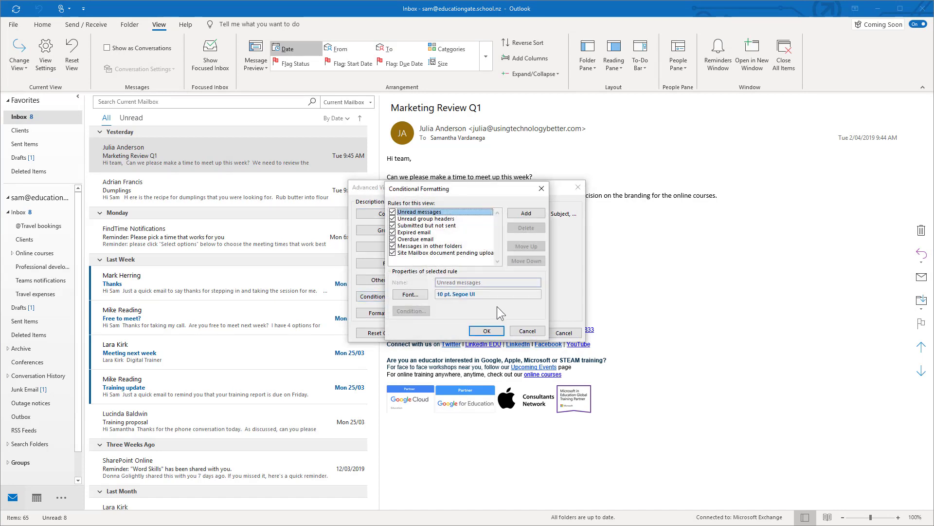
mouse_move(481, 198)
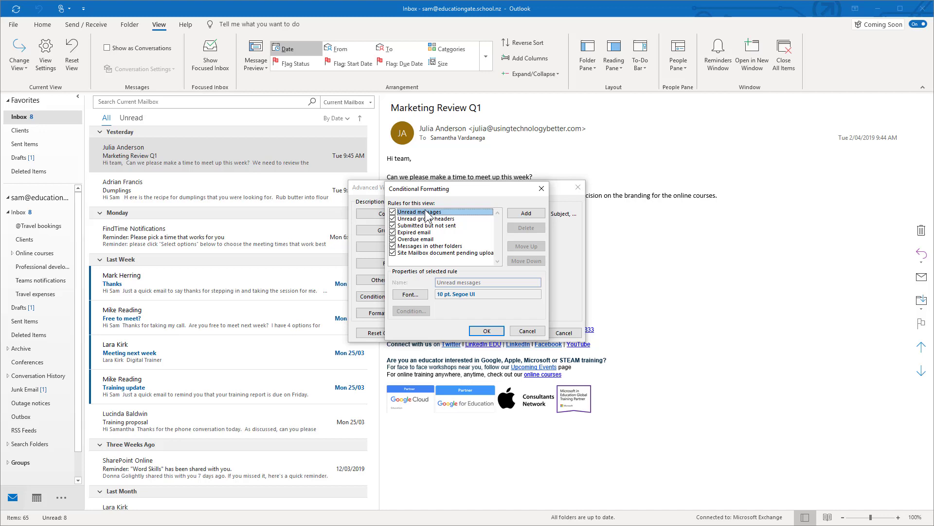
mouse_move(463, 321)
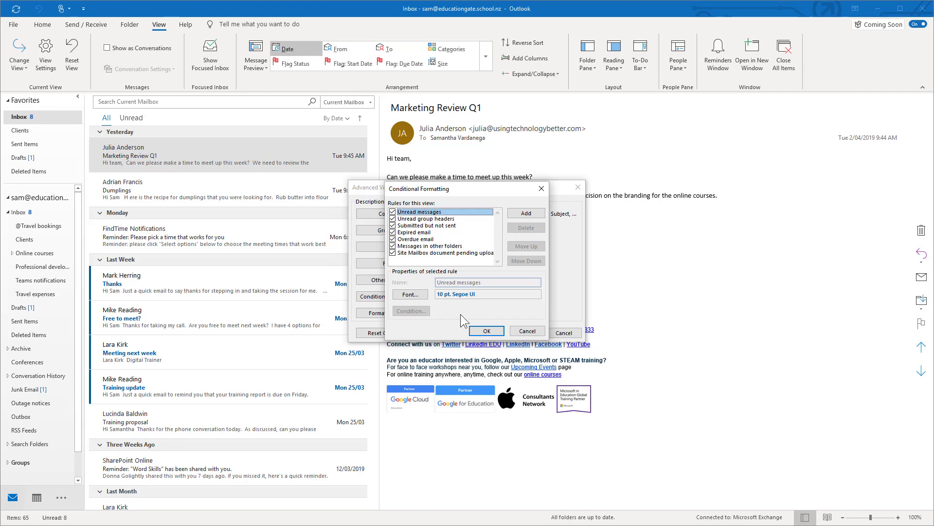
mouse_move(410, 294)
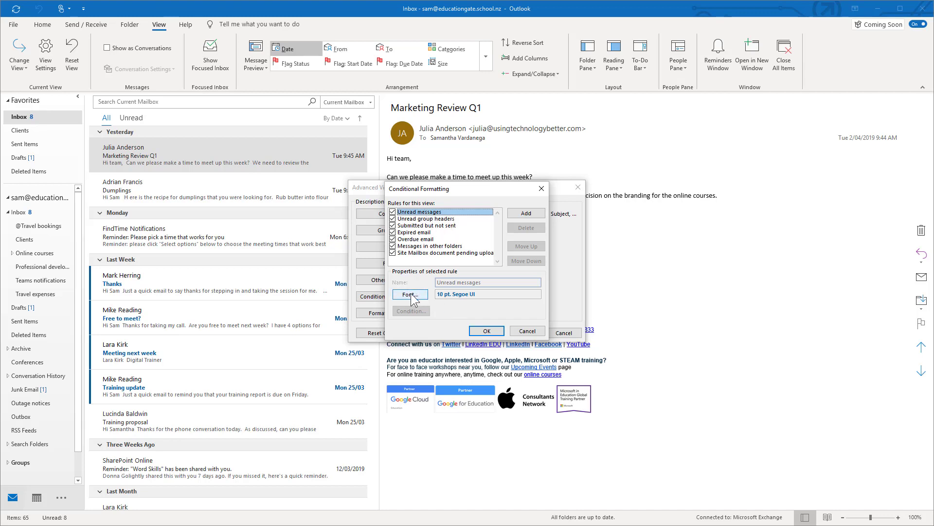
mouse_move(427, 218)
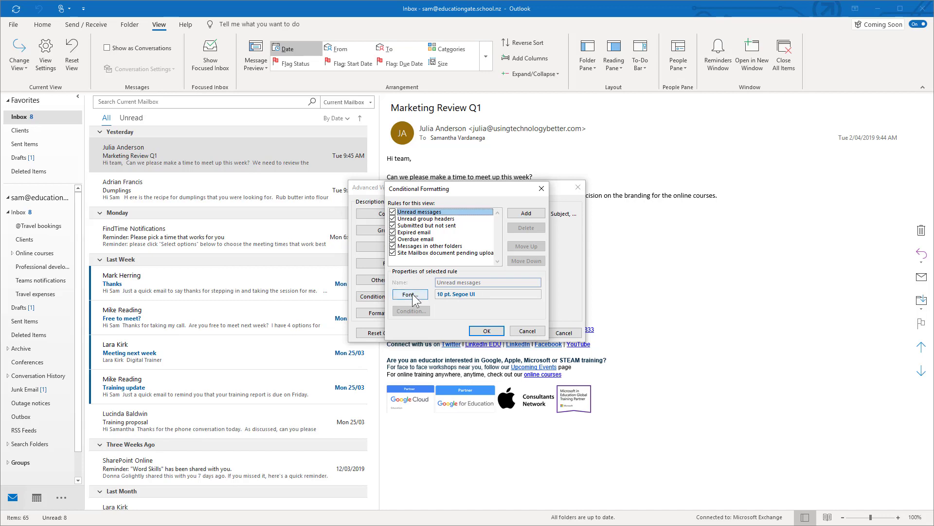
click(409, 294)
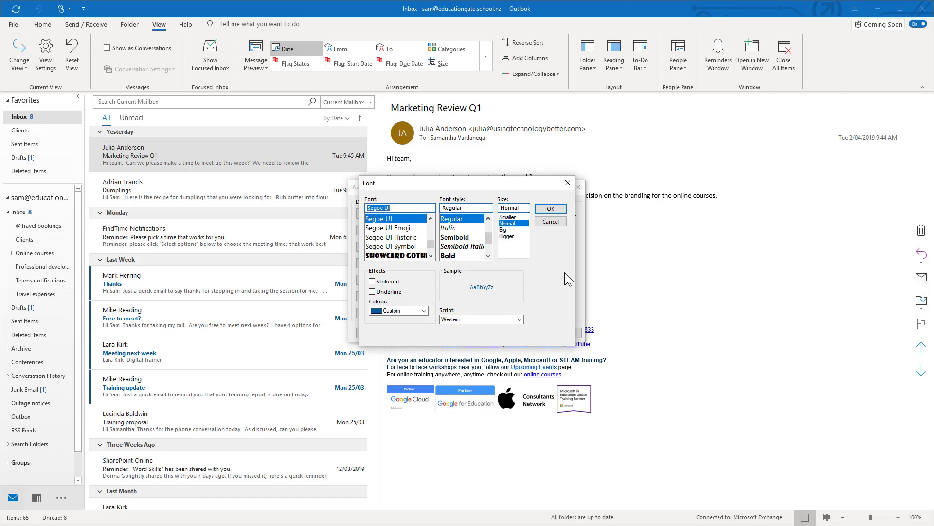
Format unread messages in Wide Latin, Big size, semibold italic, and confirm all dialogs.
click(506, 231)
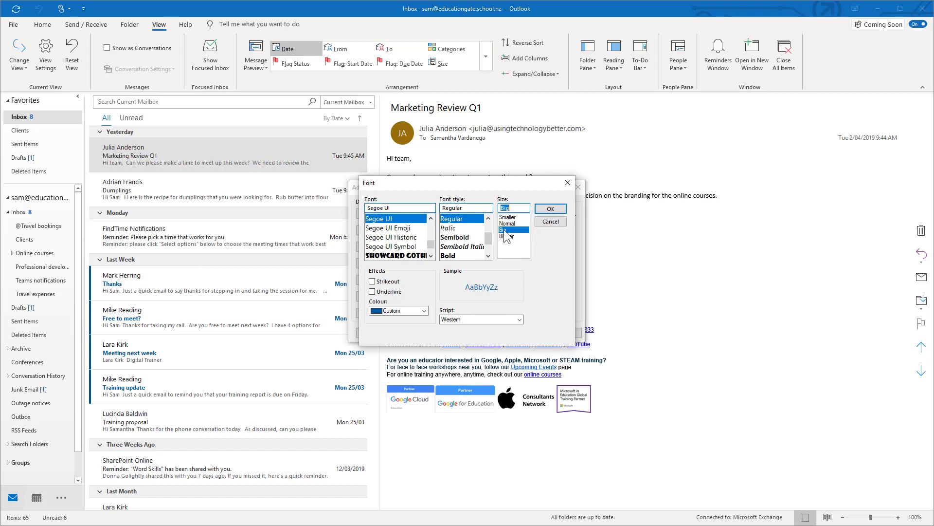
mouse_move(471, 255)
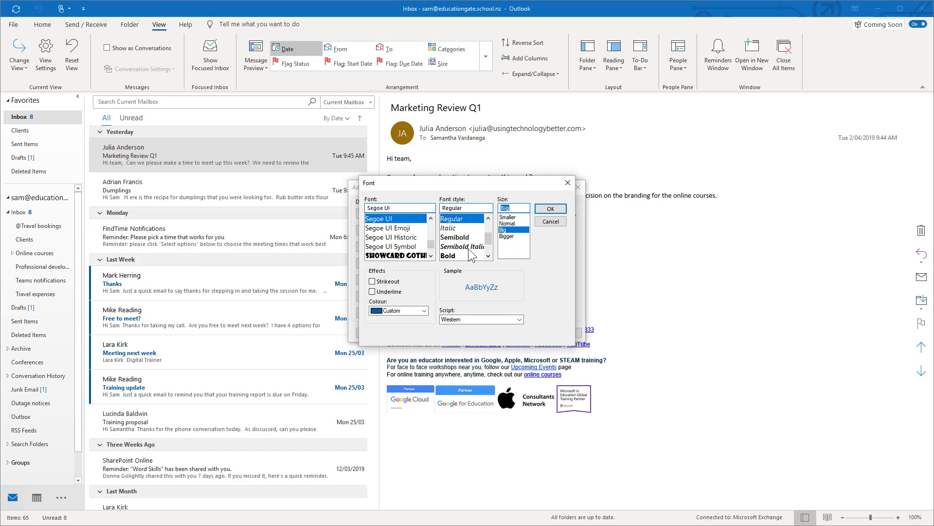
click(463, 246)
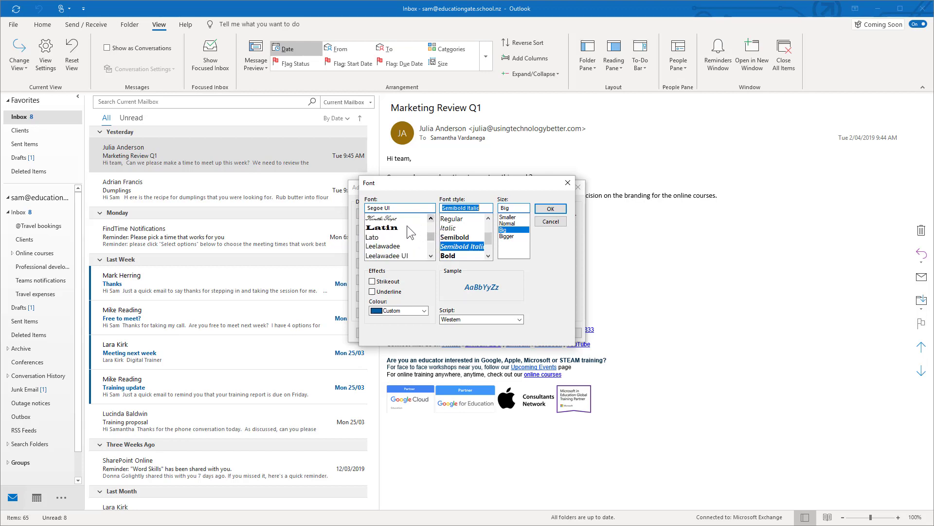
click(383, 227)
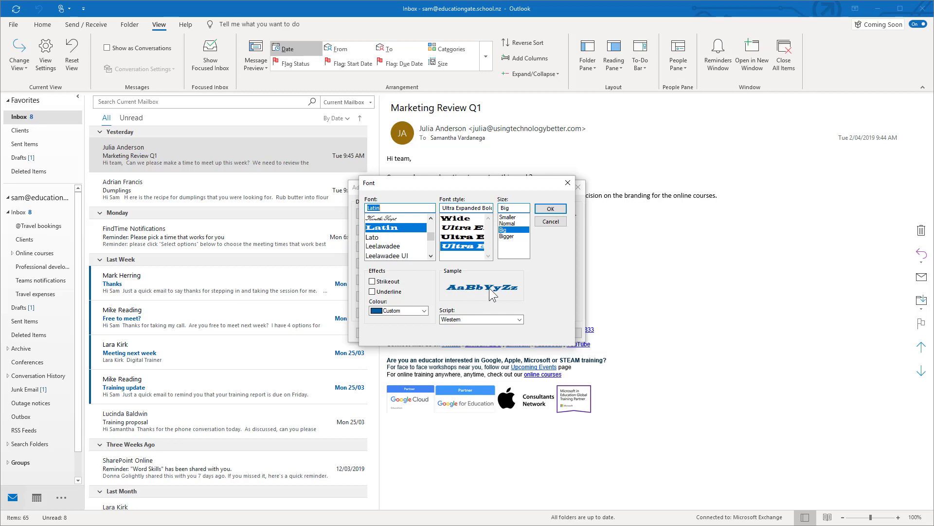
mouse_move(540, 272)
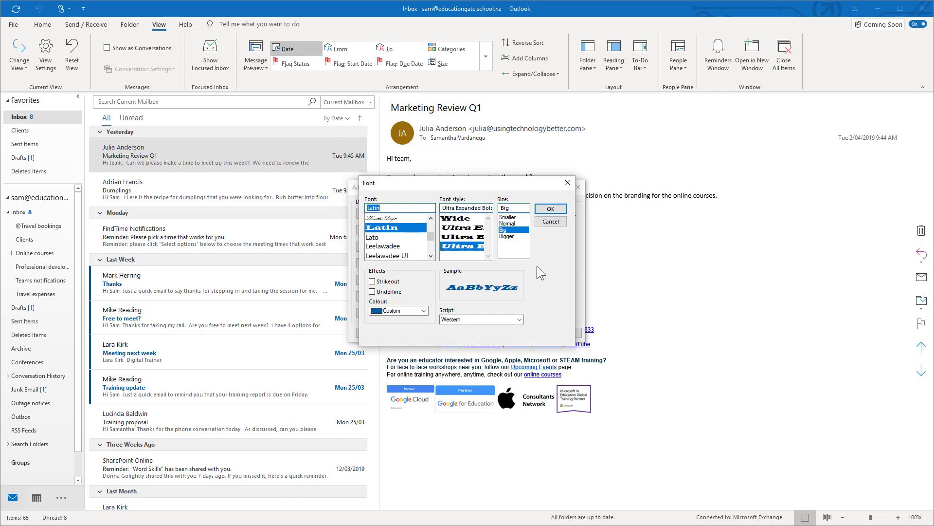
click(549, 207)
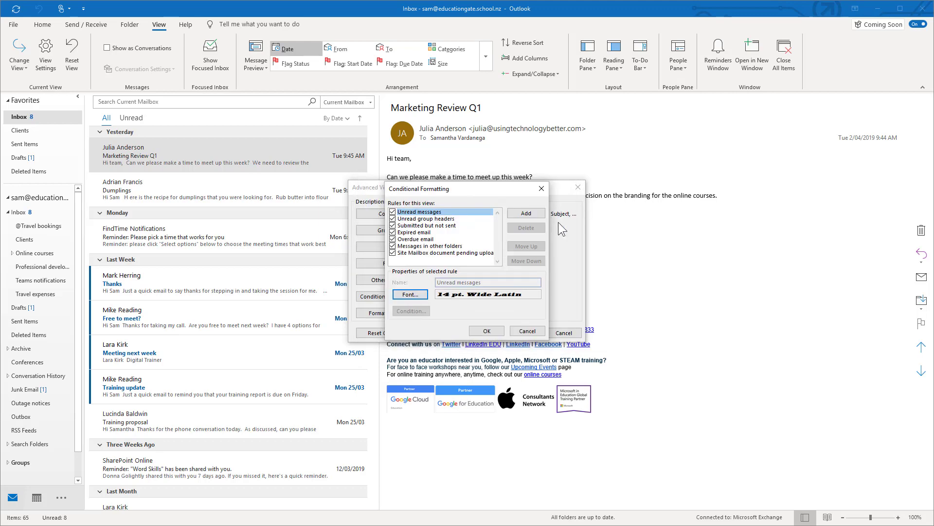
click(527, 330)
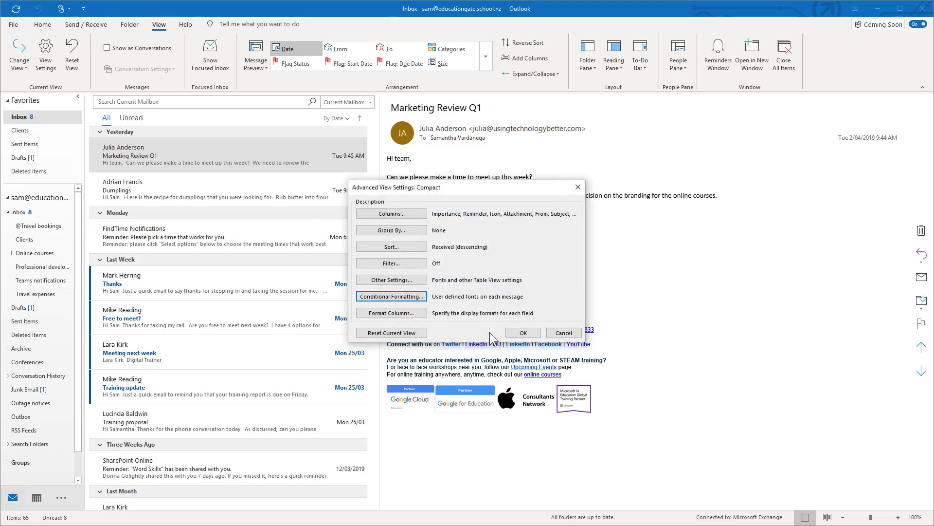
click(522, 332)
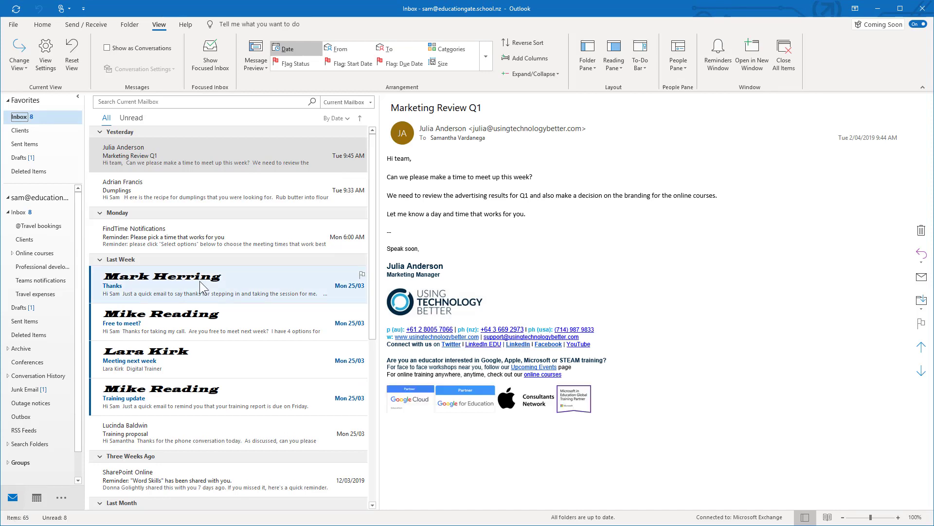
mouse_move(232, 297)
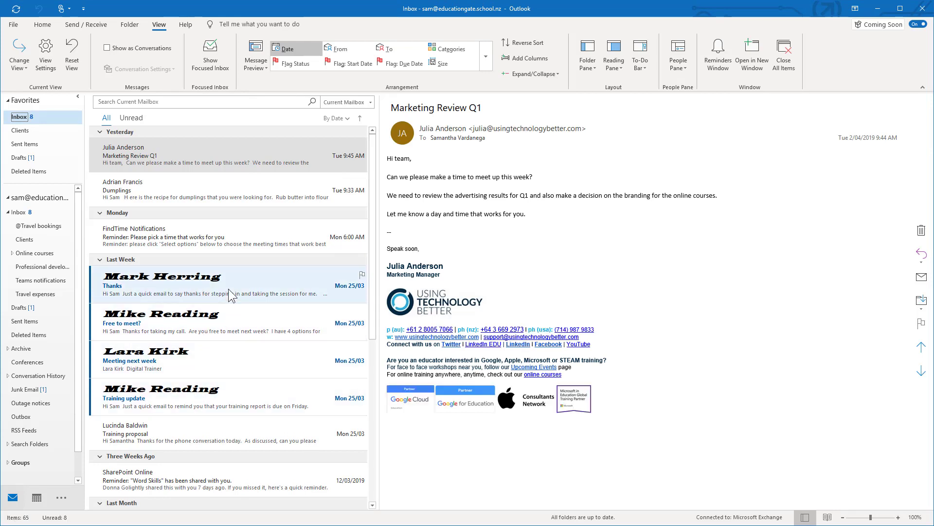
mouse_move(257, 284)
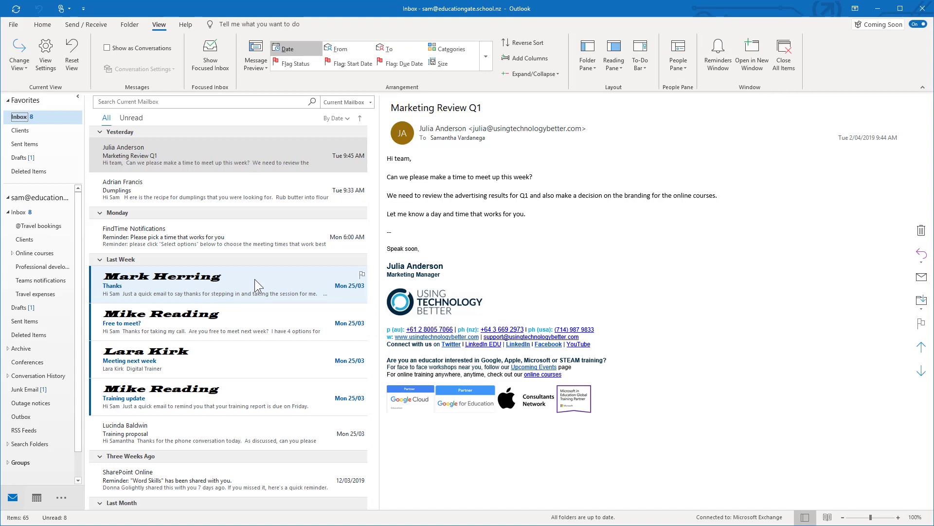
Reopen Advanced View Settings for the inbox's Compact view.
click(45, 54)
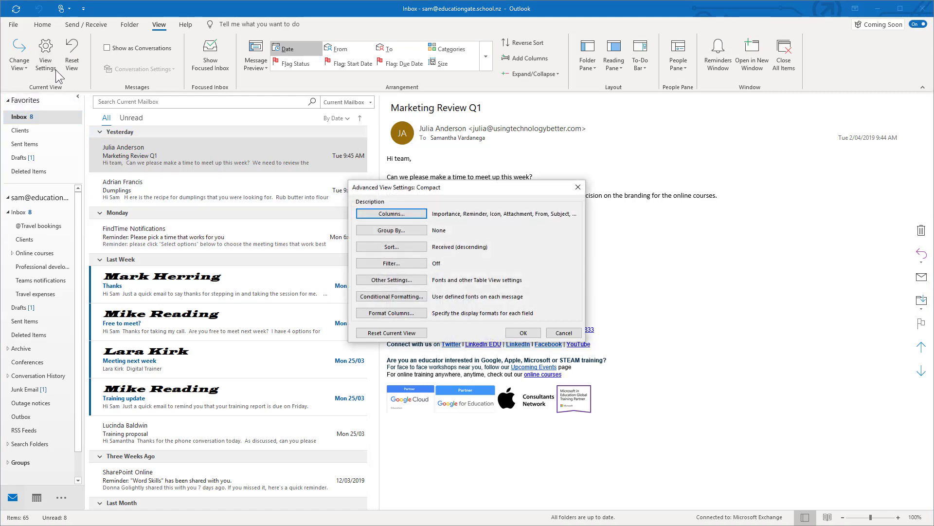
Change the Unread messages rule font to Lucida Bright demibold italic at Normal size.
click(391, 296)
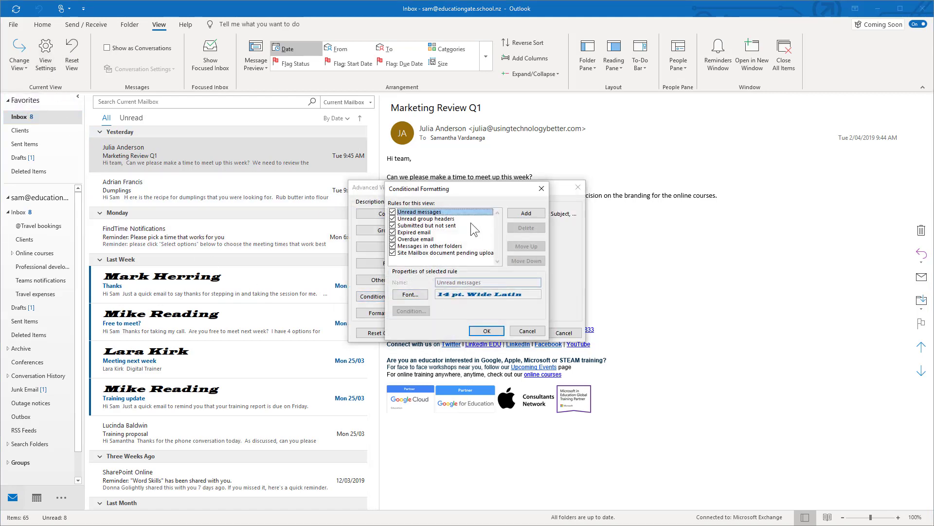
click(410, 294)
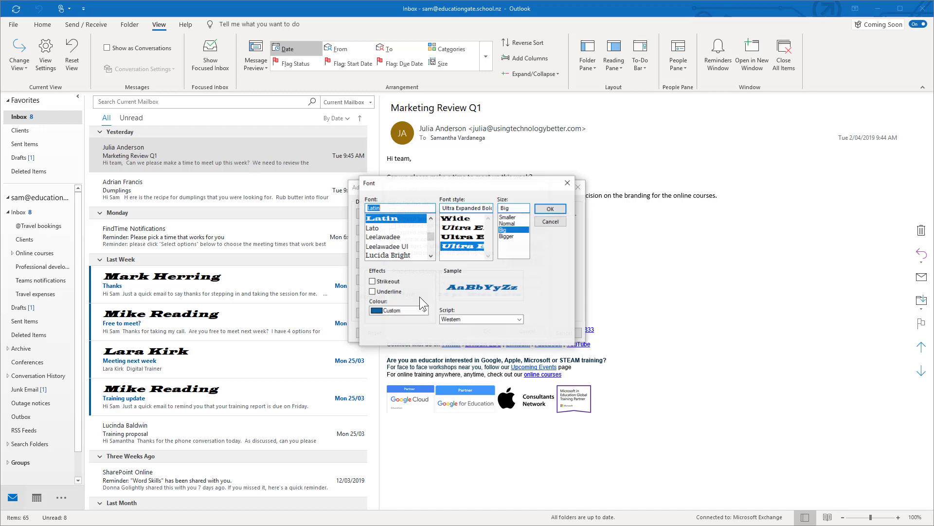
click(507, 223)
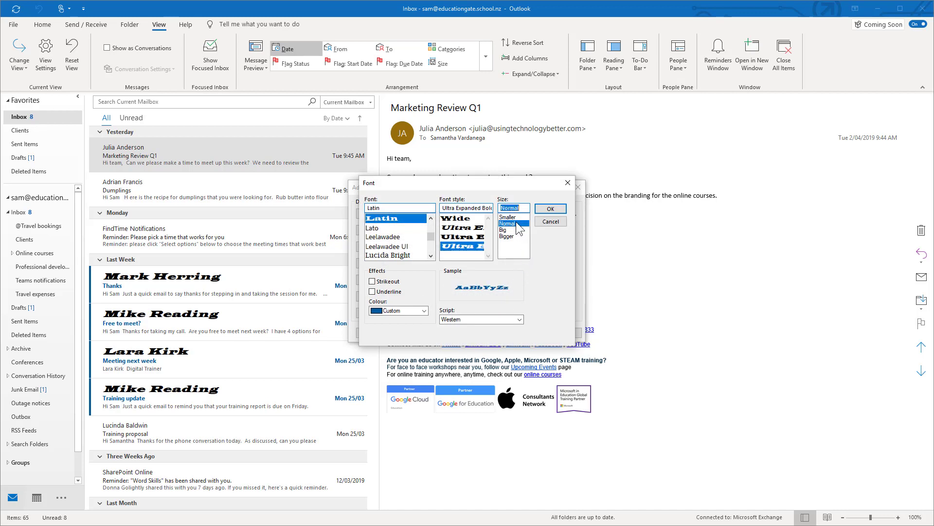
mouse_move(554, 257)
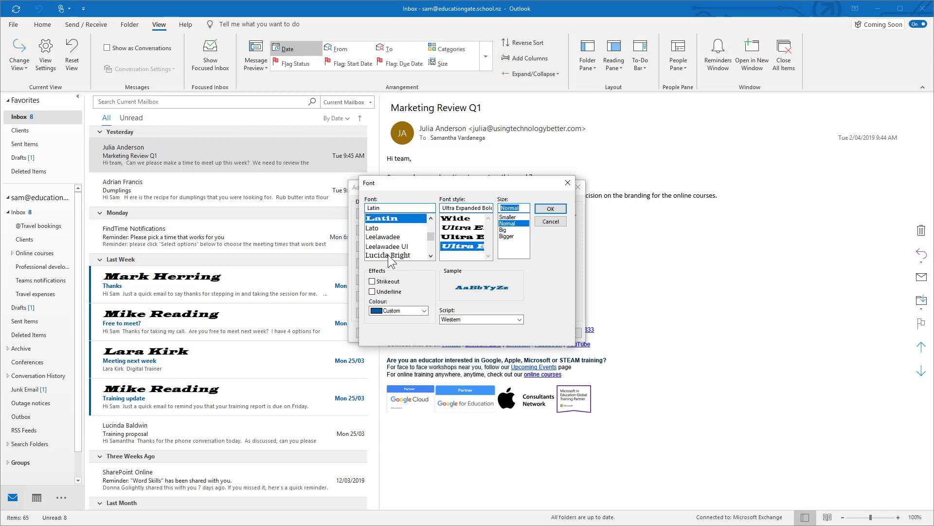
click(388, 255)
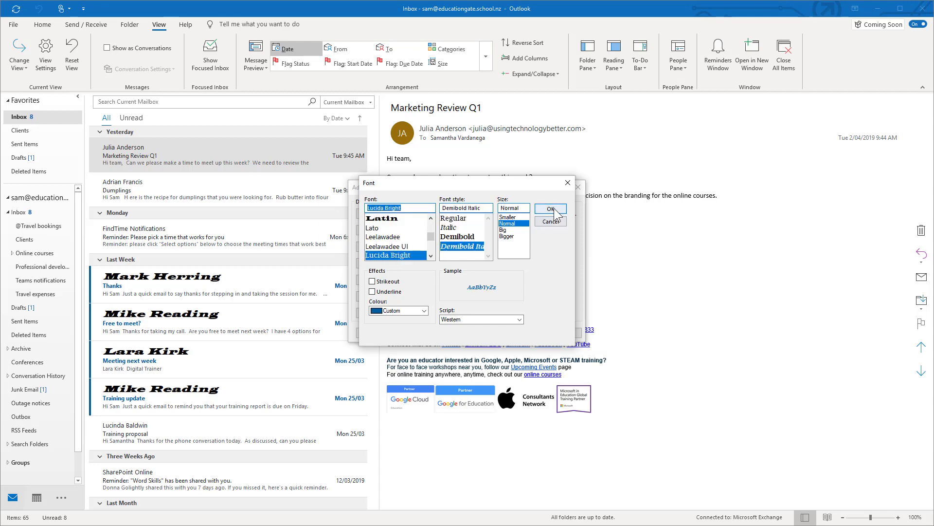
click(548, 209)
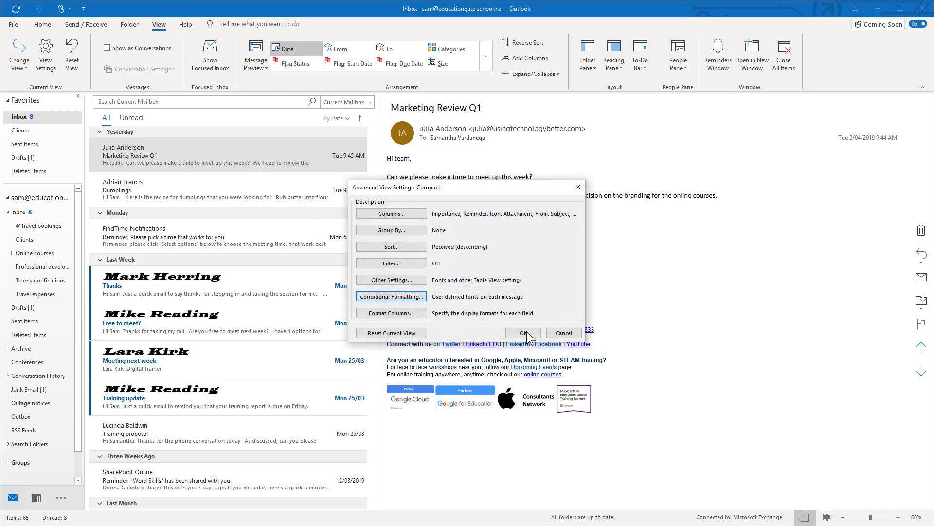
click(522, 332)
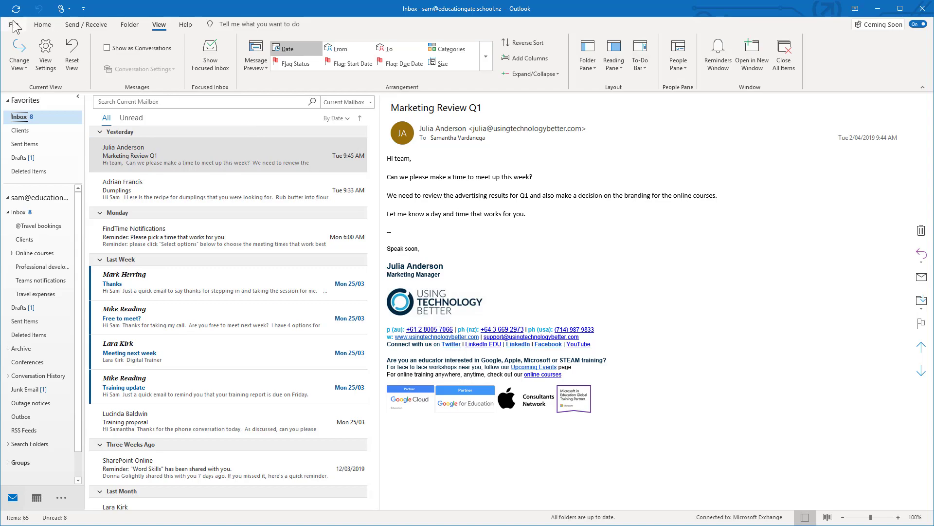
Go to the File backstage's Account Information page.
click(15, 24)
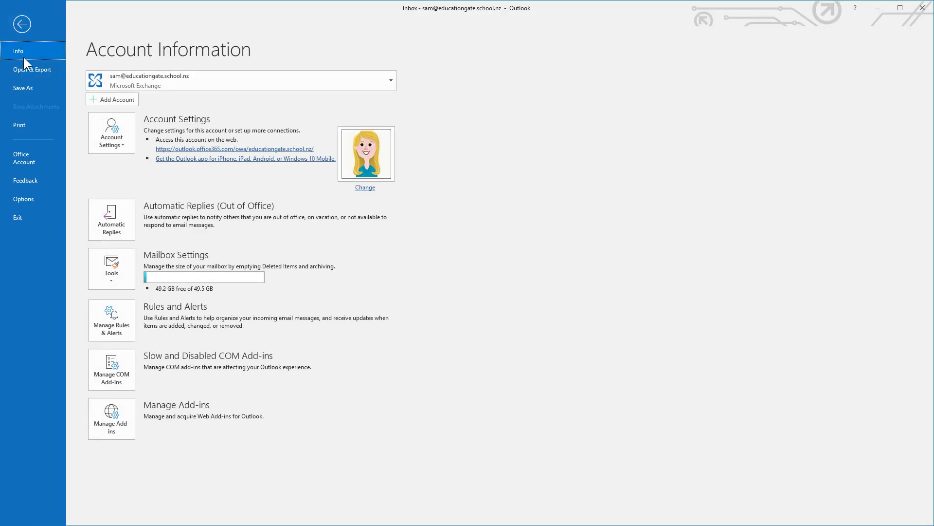
mouse_move(24, 199)
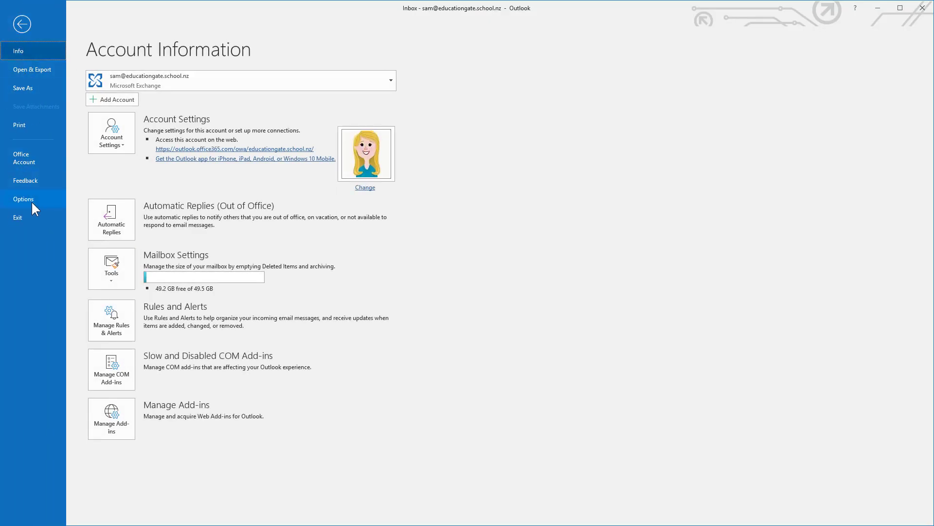
Open Outlook Options on the Mail page and bring up the Reading Pane settings.
click(24, 199)
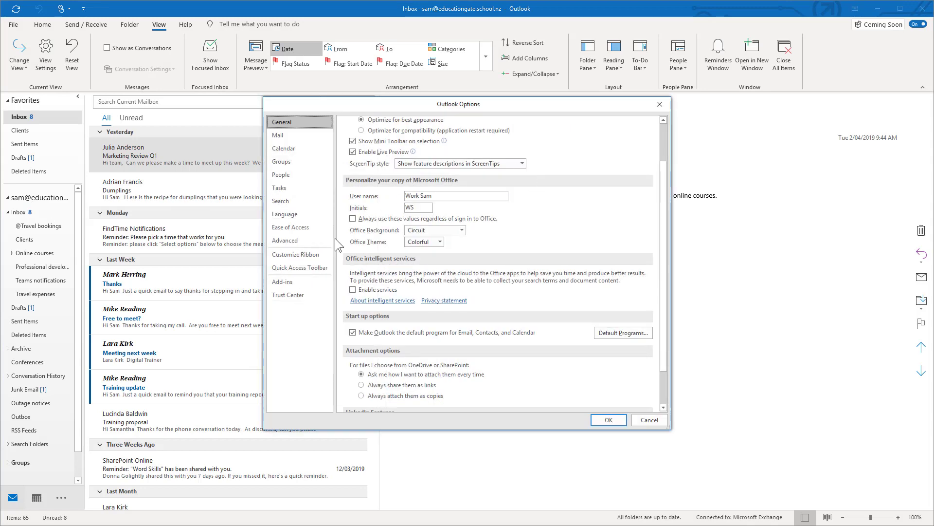
mouse_move(278, 136)
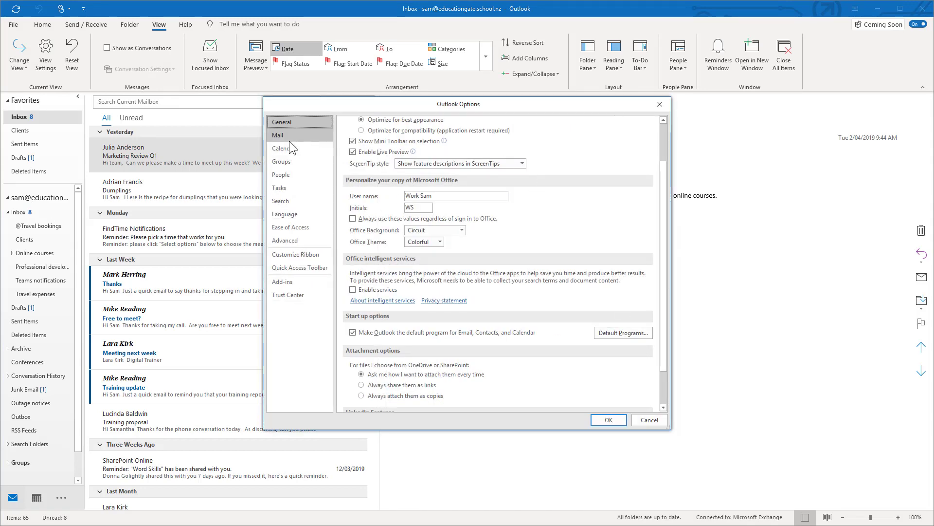
click(277, 134)
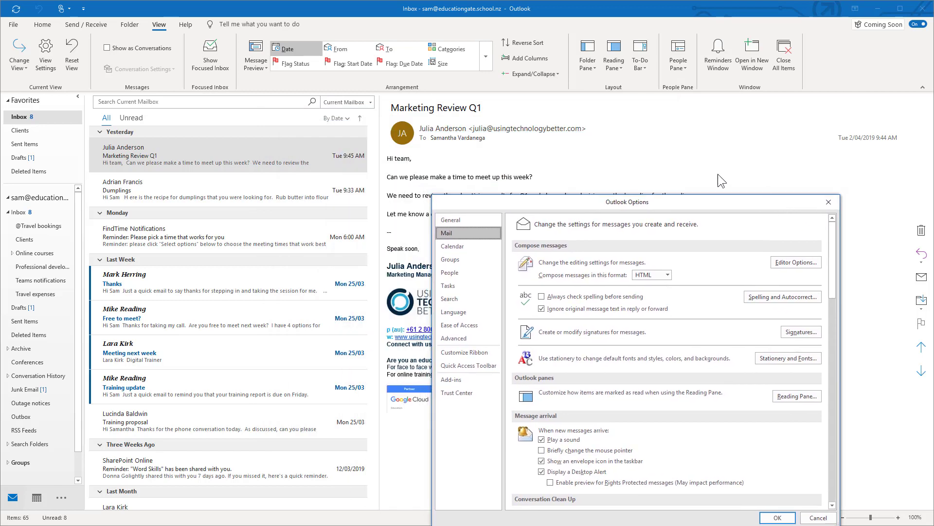
mouse_move(575, 155)
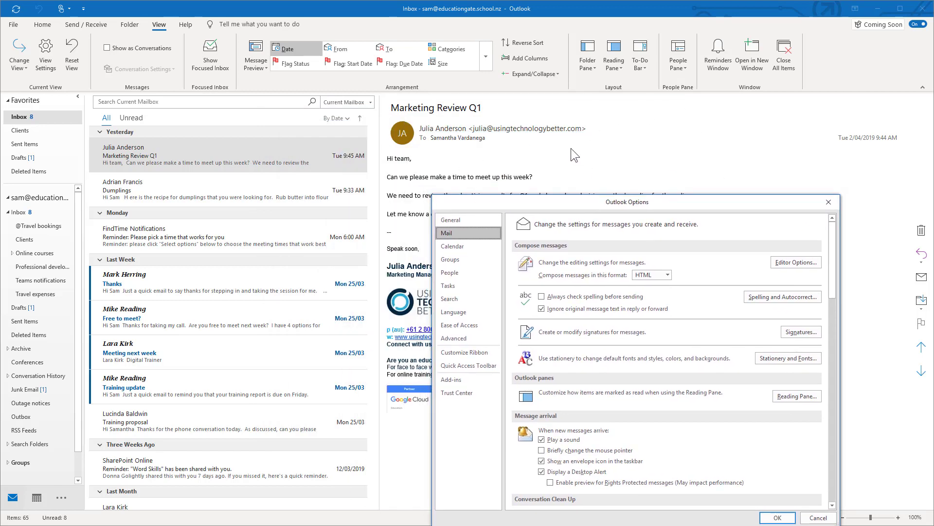
mouse_move(697, 207)
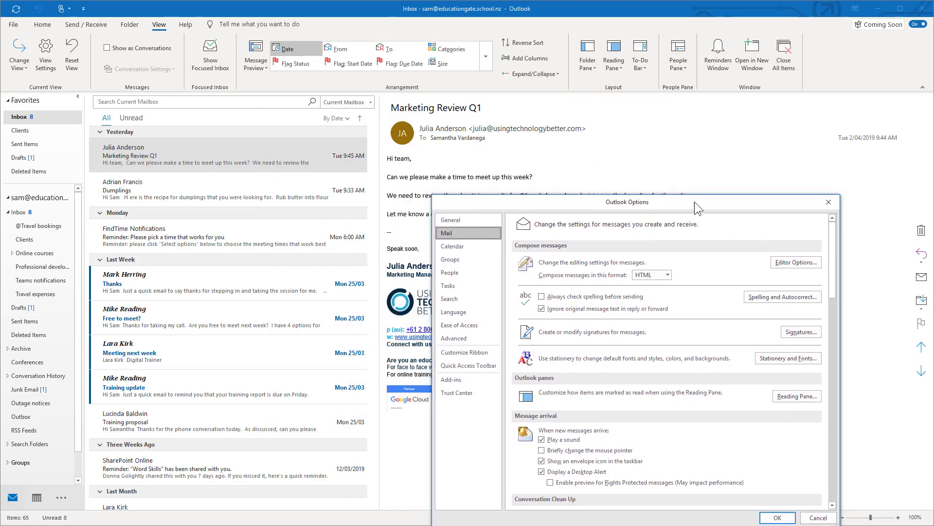
click(796, 396)
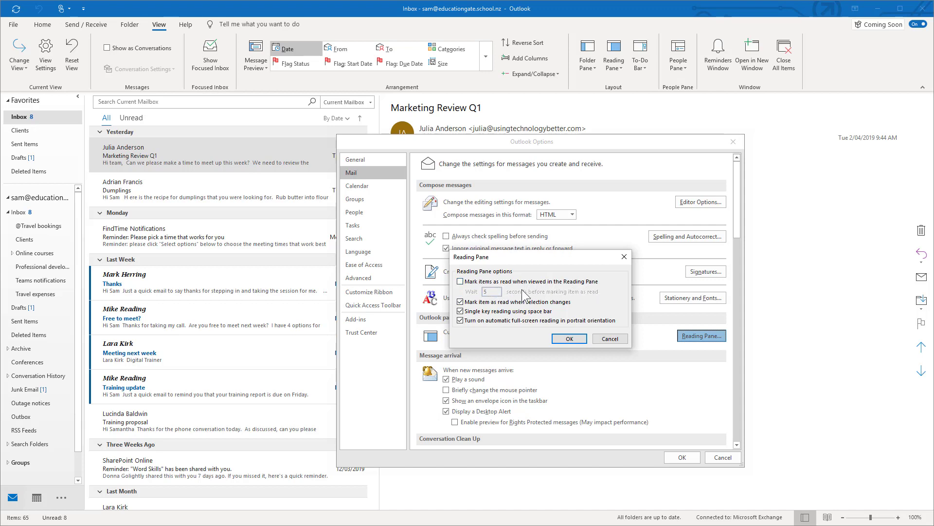
mouse_move(539, 308)
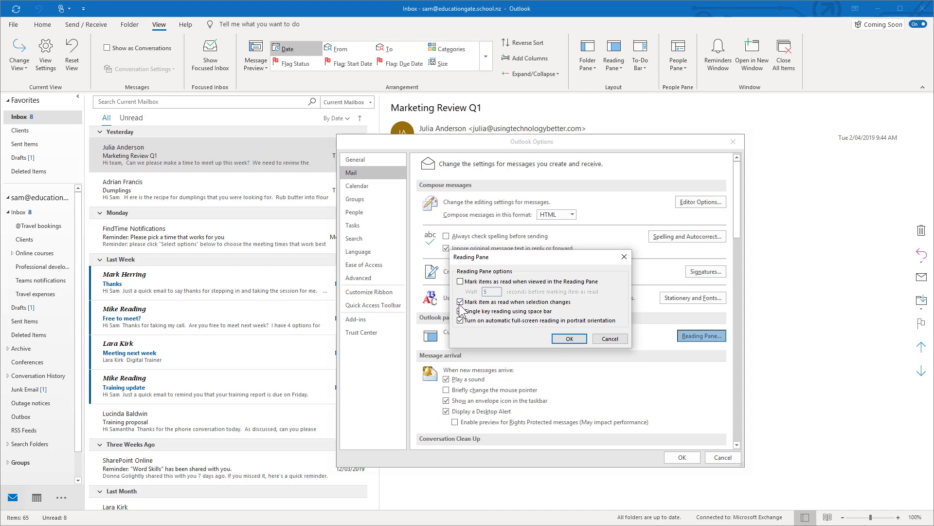
Try 'Mark items as read when viewed' with a 5-second wait, then uncheck it and confirm.
click(460, 311)
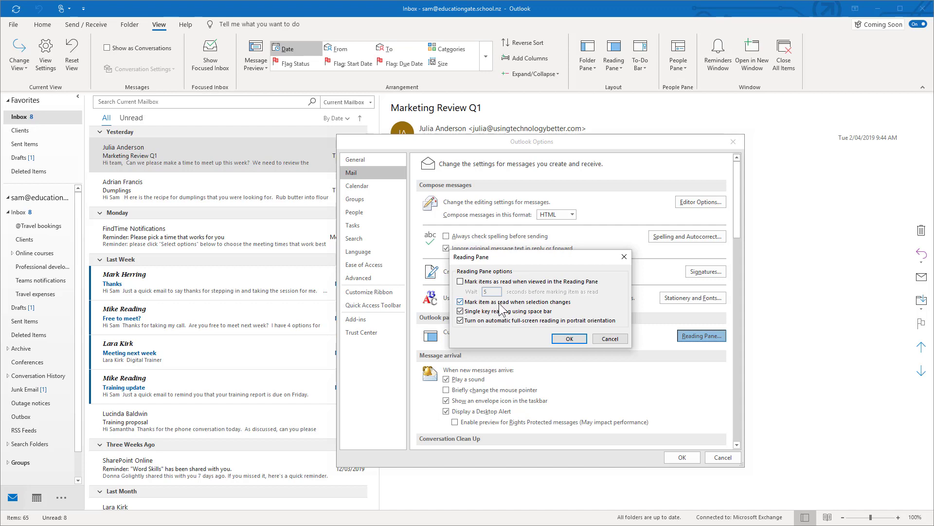
mouse_move(517, 300)
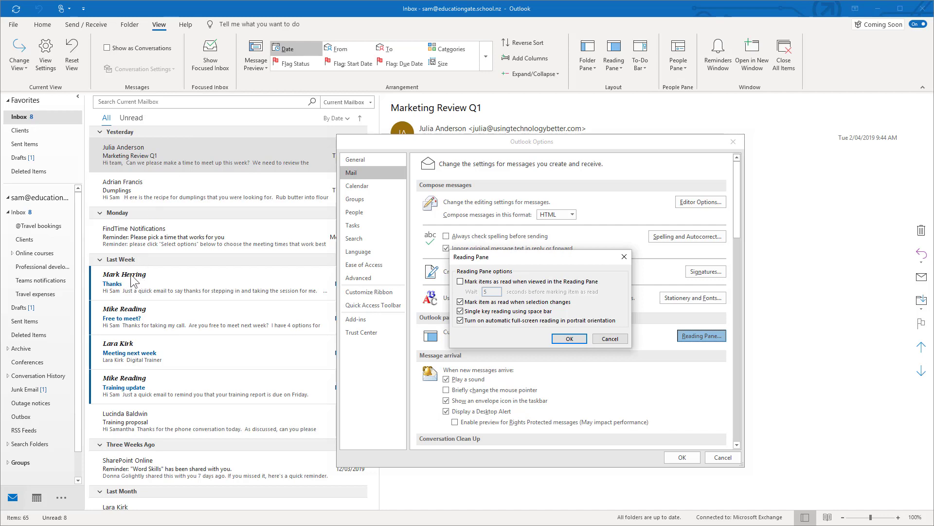
mouse_move(124, 292)
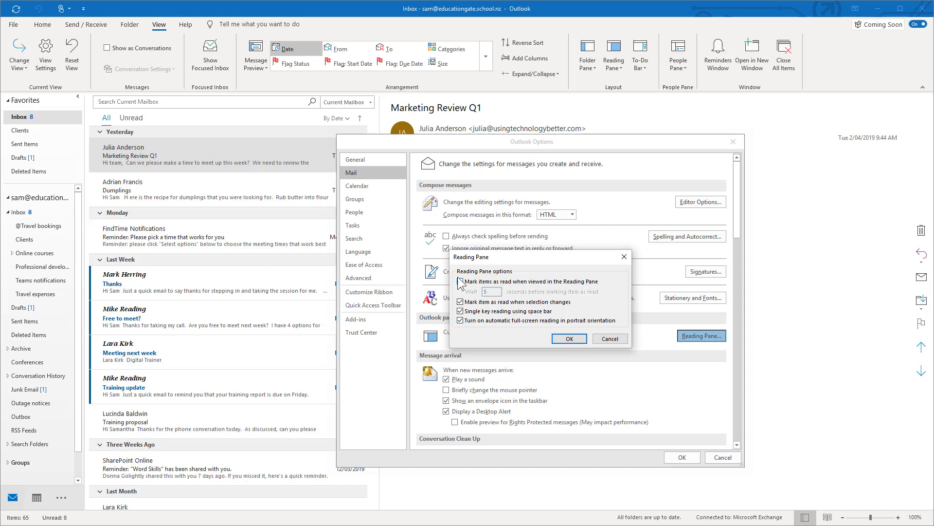
click(459, 281)
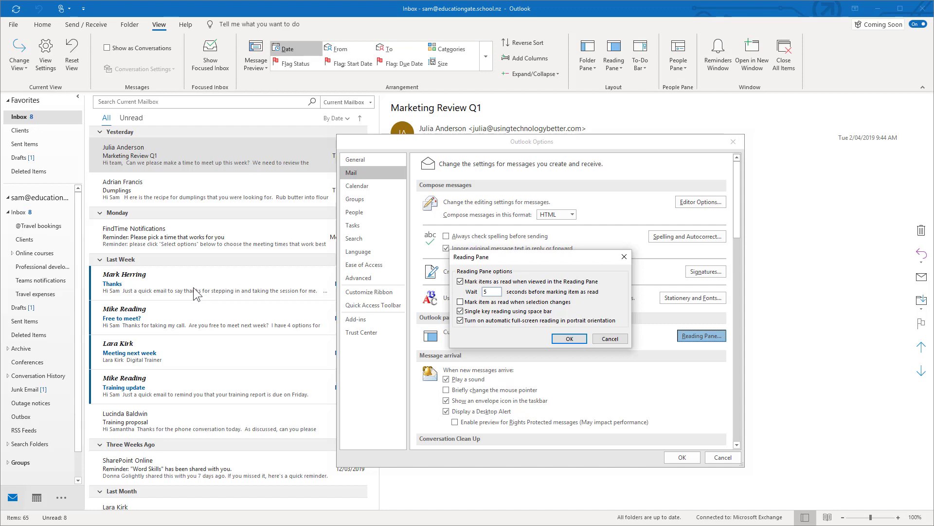
click(490, 291)
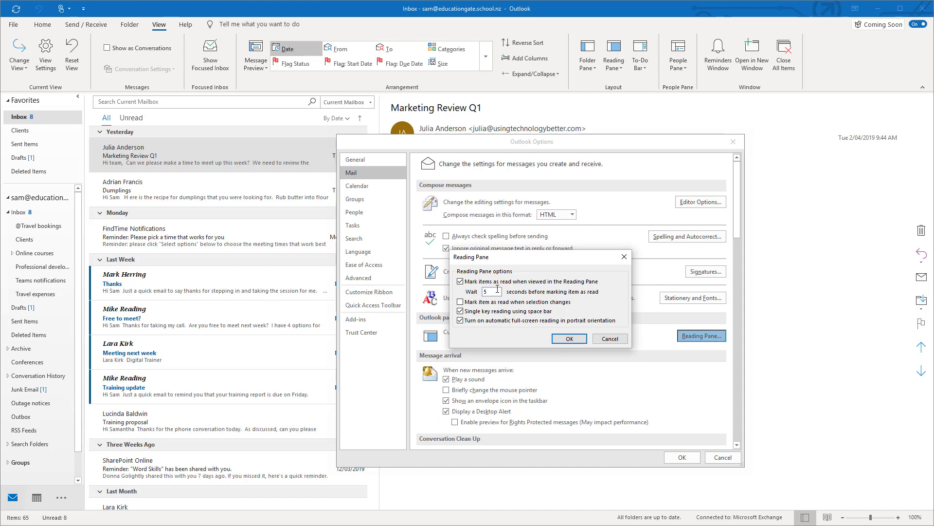
mouse_move(477, 288)
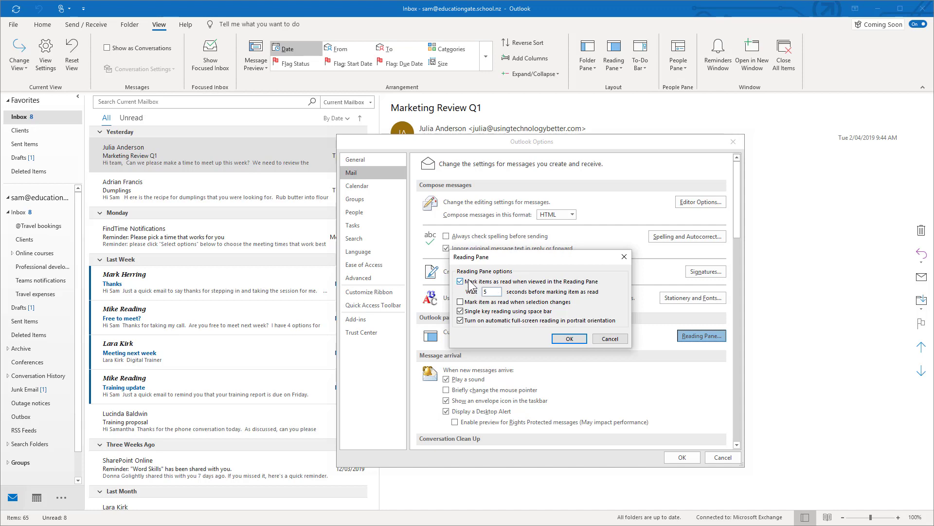
click(460, 302)
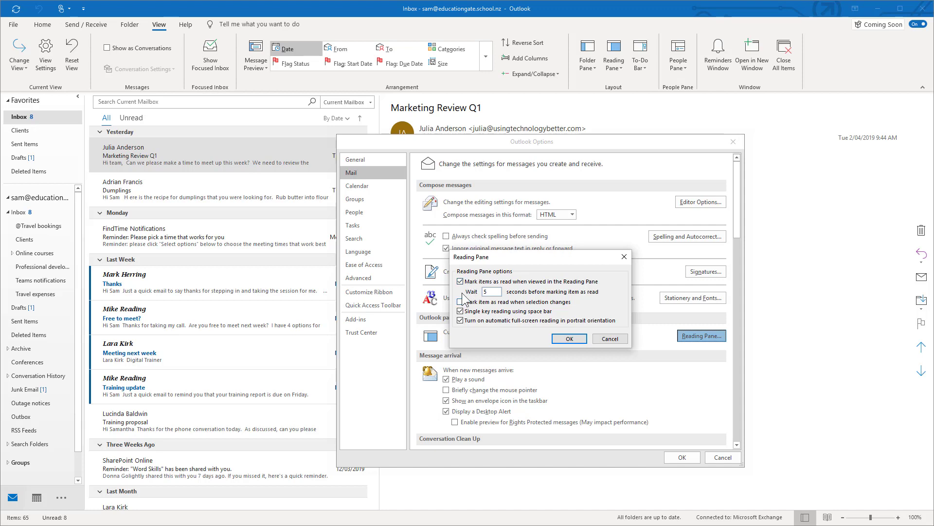
click(461, 281)
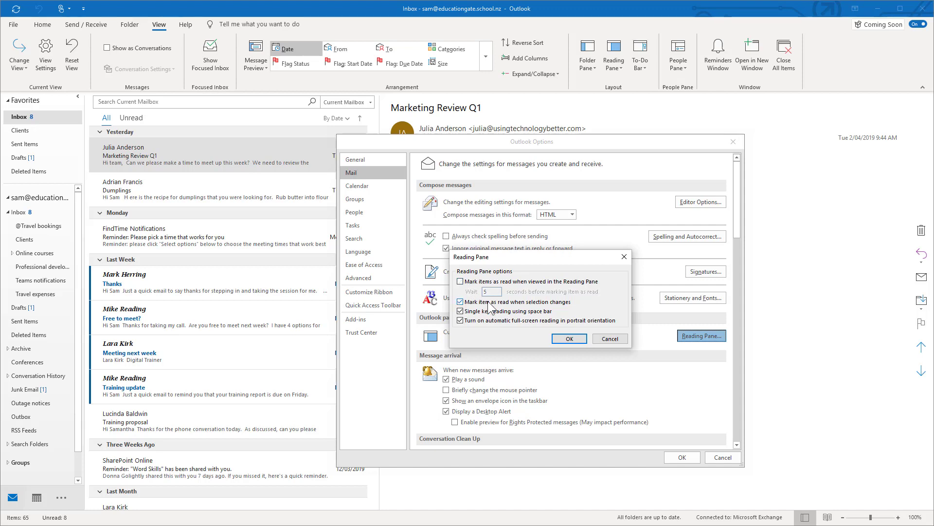
click(568, 337)
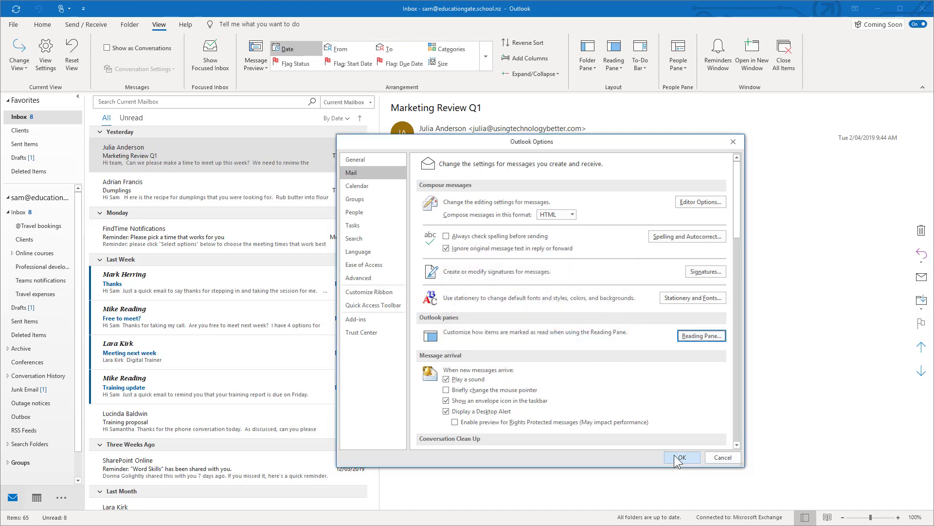
Save the mail options and select the FindTime Notifications message.
click(682, 457)
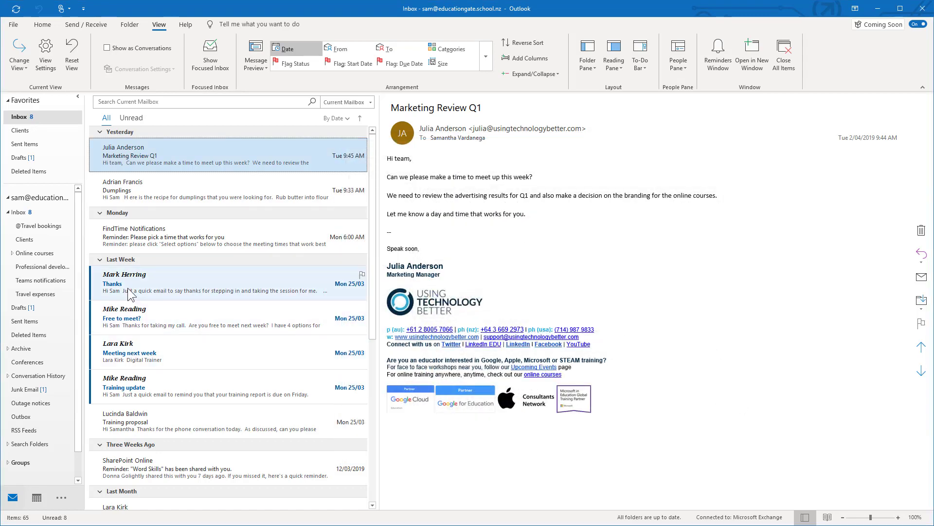
click(228, 282)
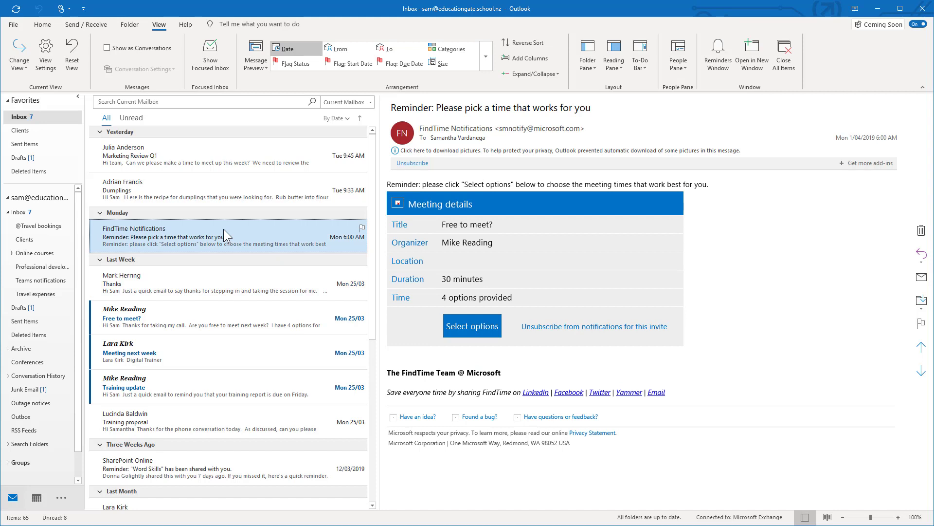
mouse_move(202, 285)
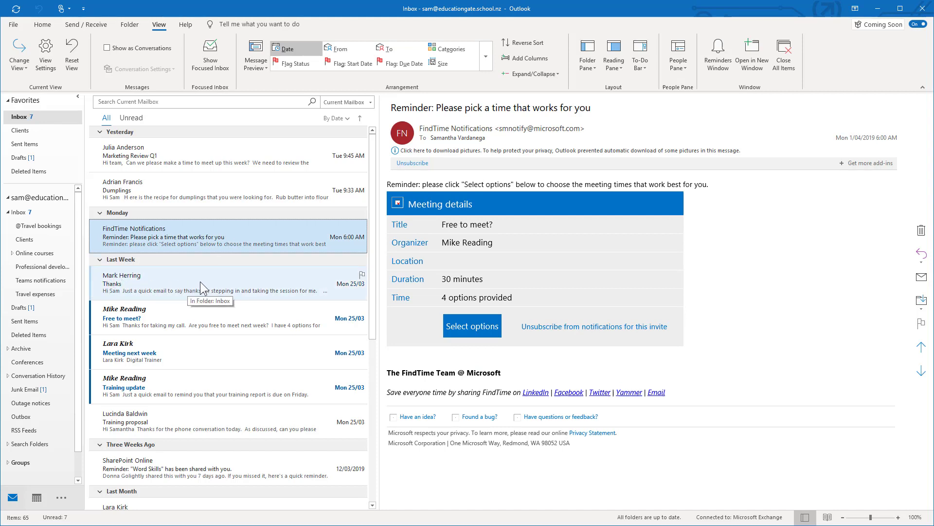
mouse_move(119, 300)
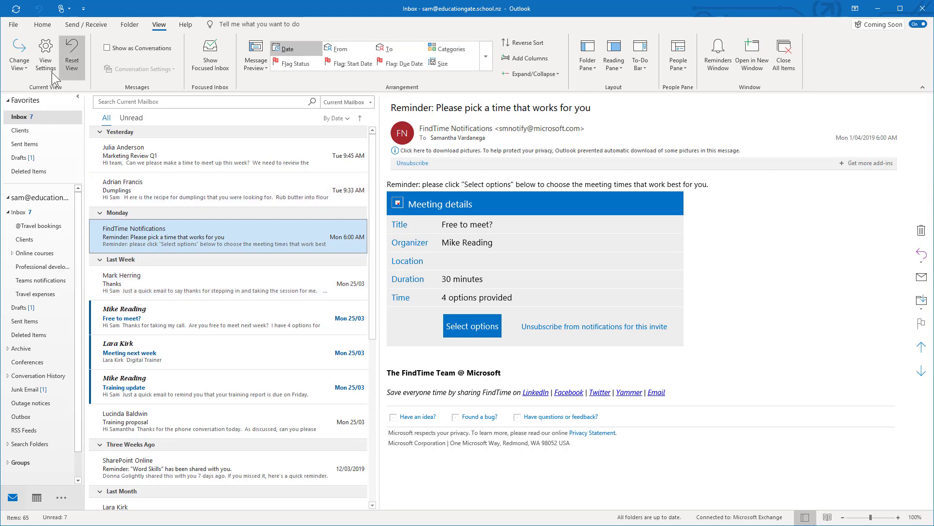
Return to Outlook Options > Mail to revisit the Reading Pane mark-as-read setting.
click(13, 25)
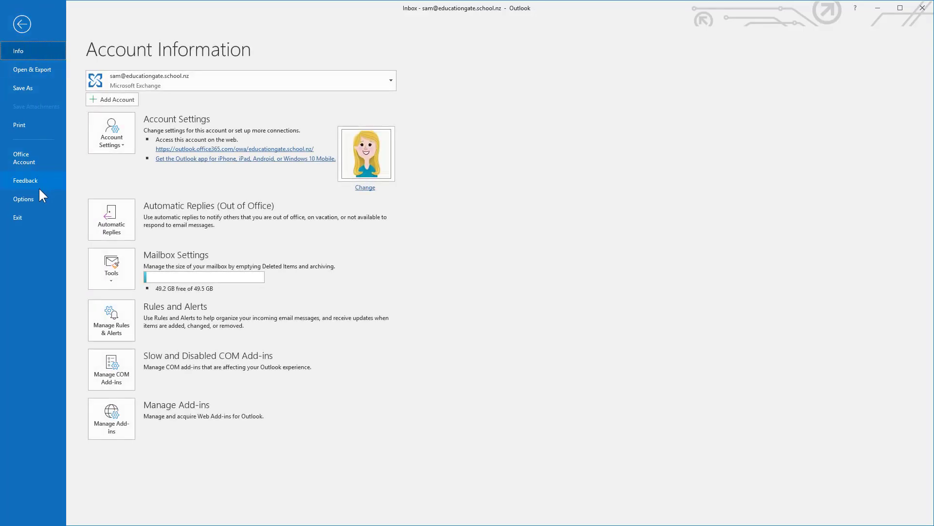
click(23, 198)
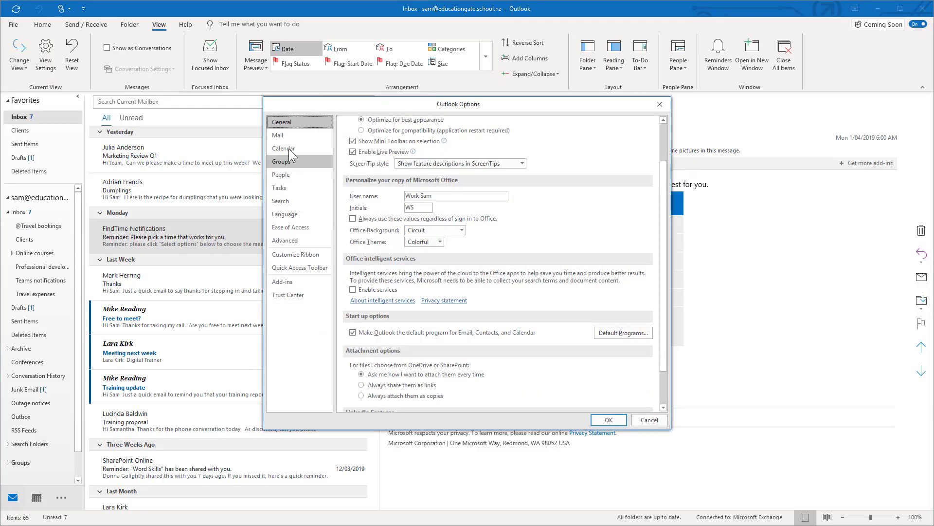
click(626, 298)
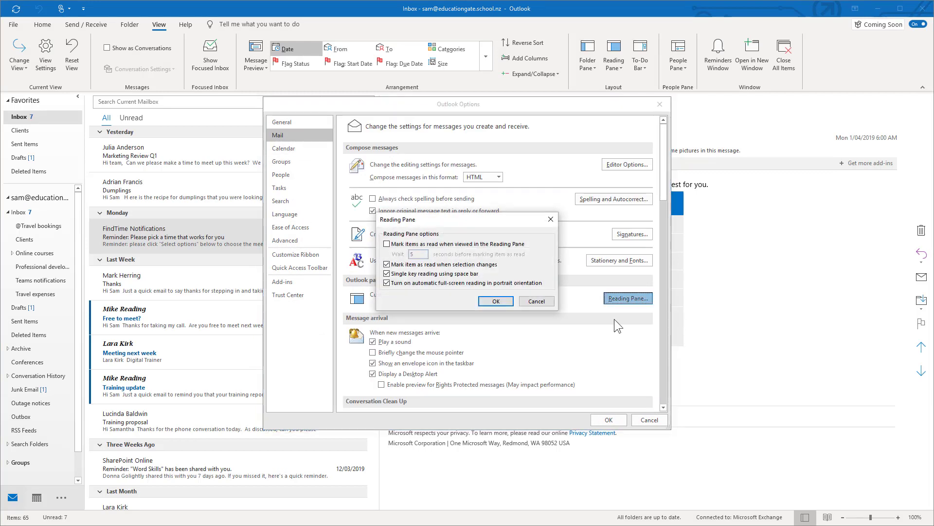
click(387, 243)
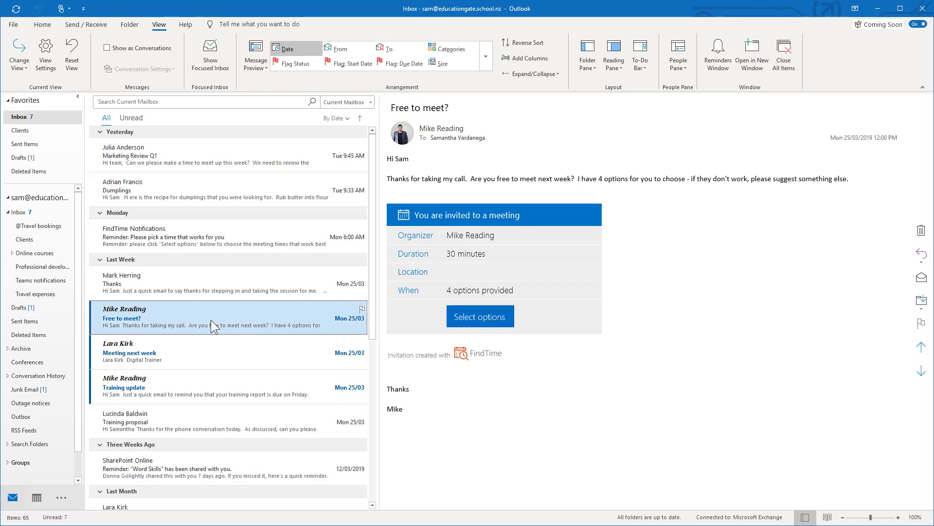
click(220, 318)
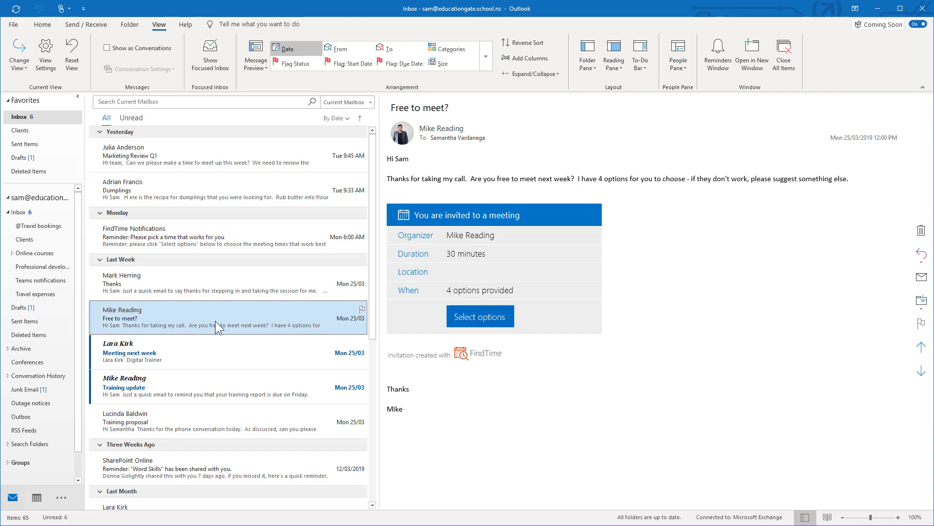
mouse_move(186, 326)
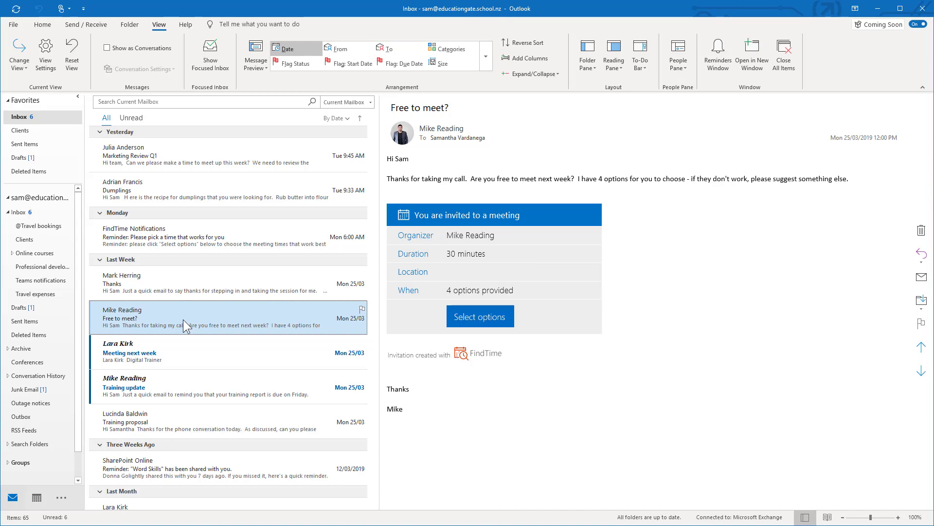
mouse_move(677, 311)
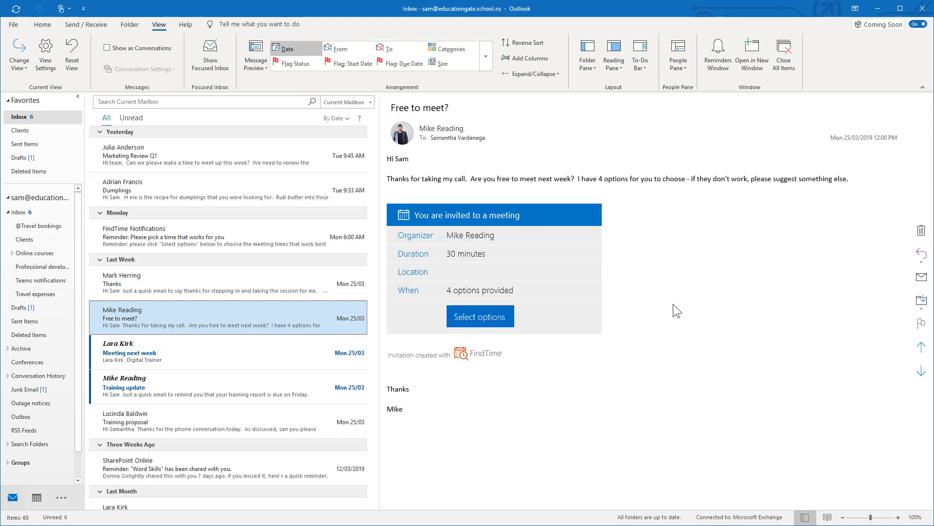
mouse_move(198, 359)
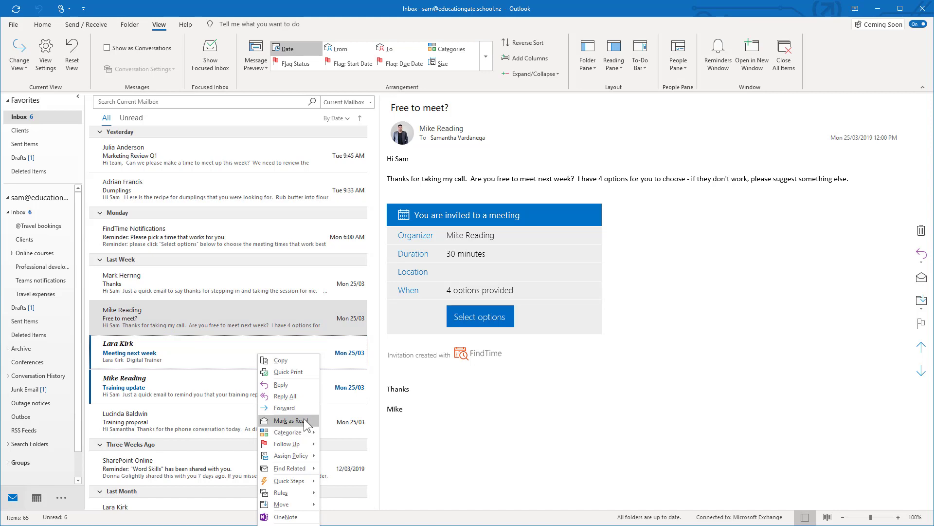
mouse_move(516, 409)
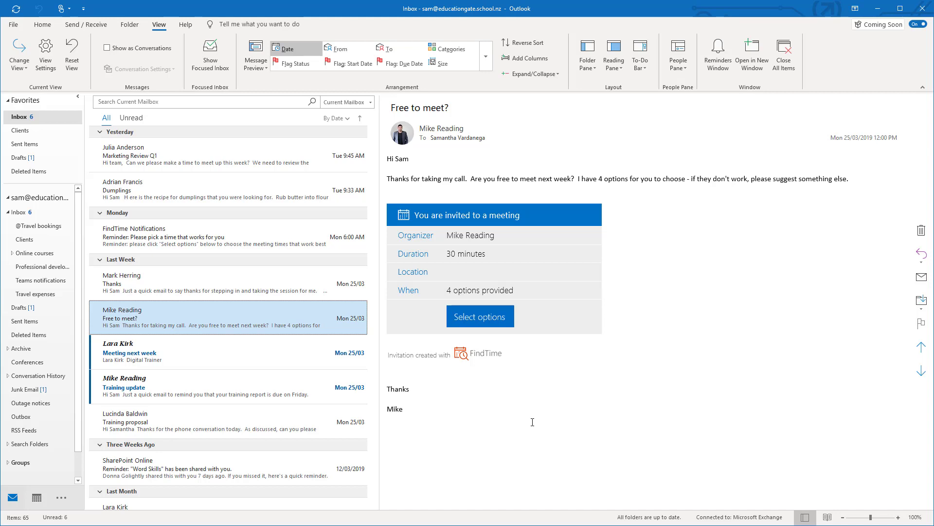
mouse_move(131, 327)
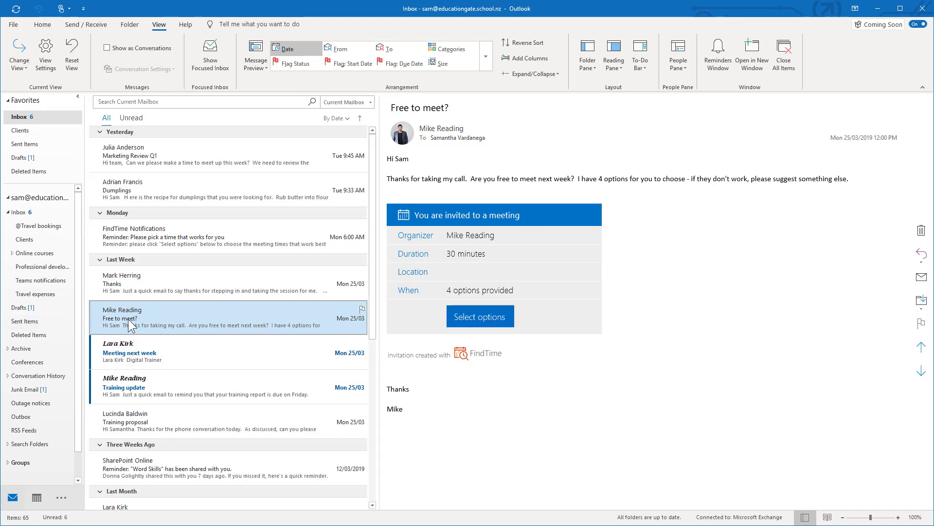